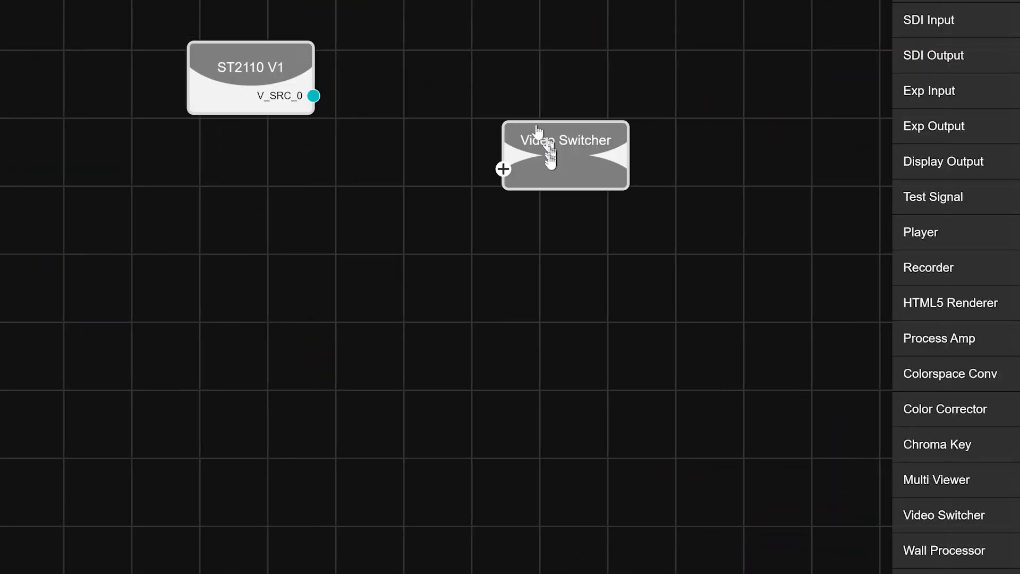
Place a Video Switcher node on the canvas next to the Color Corrector and Chroma Key nodes.
{"action": "left_click", "coordinate": [502, 169]}
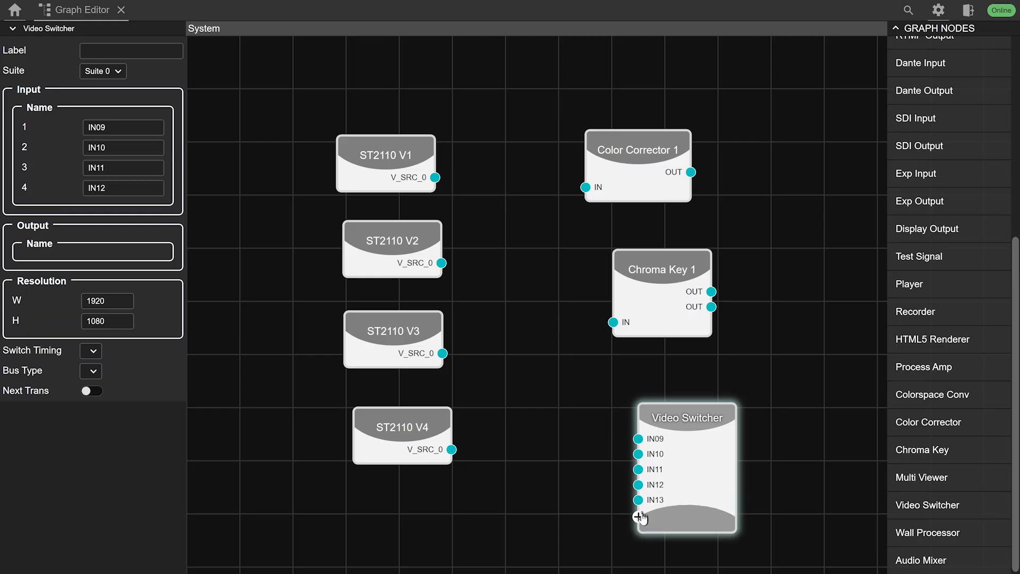
{"action": "left_click", "coordinate": [636, 518]}
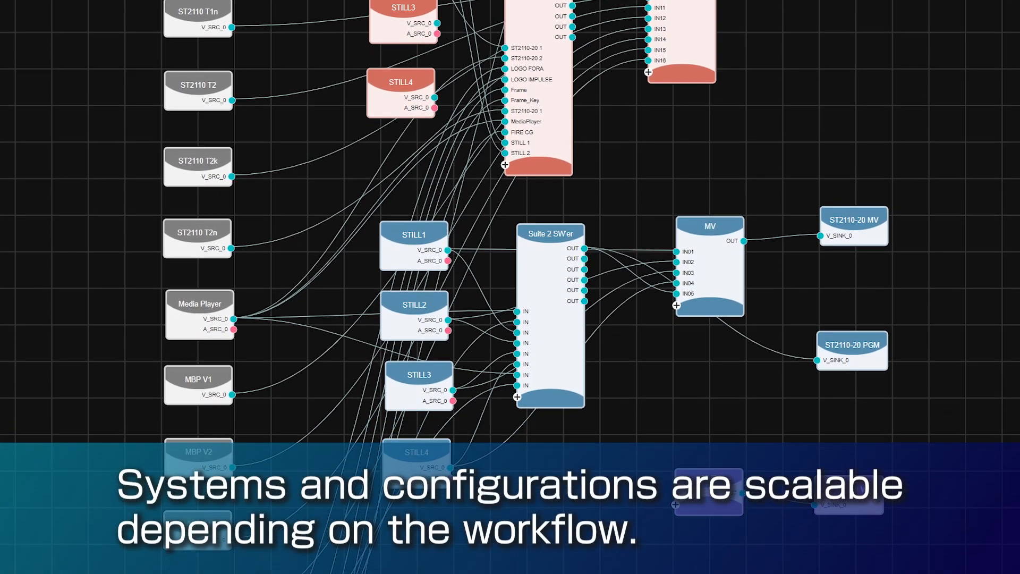
{"action": "scroll", "scroll_direction": "down", "scroll_amount": 3}
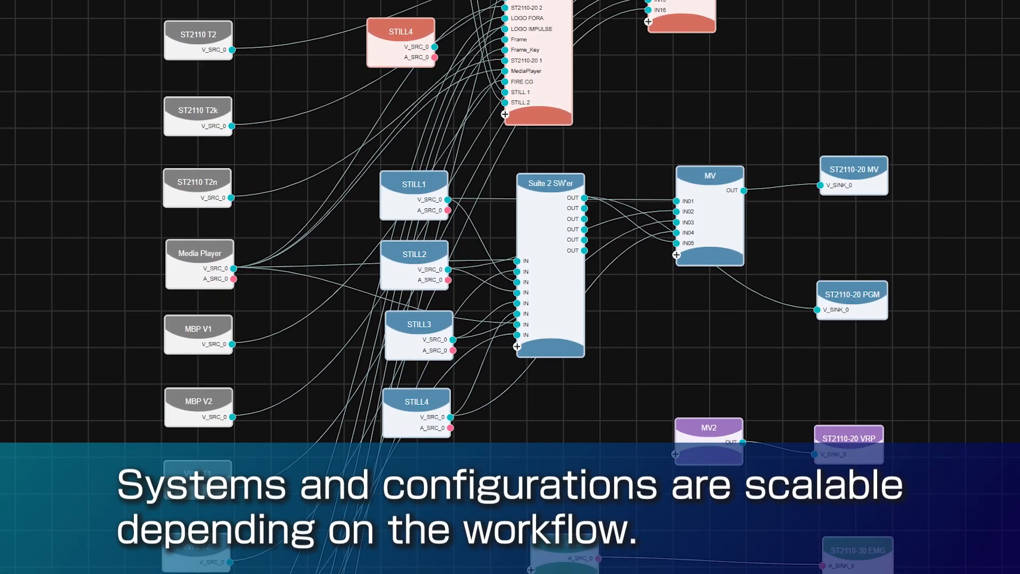
{"action": "scroll", "scroll_direction": "down", "scroll_amount": 3}
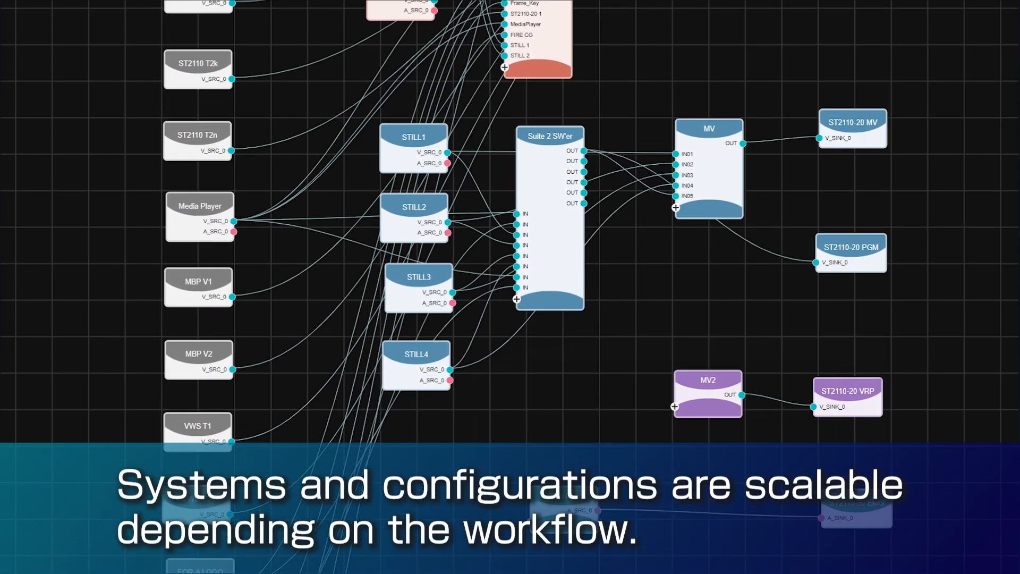